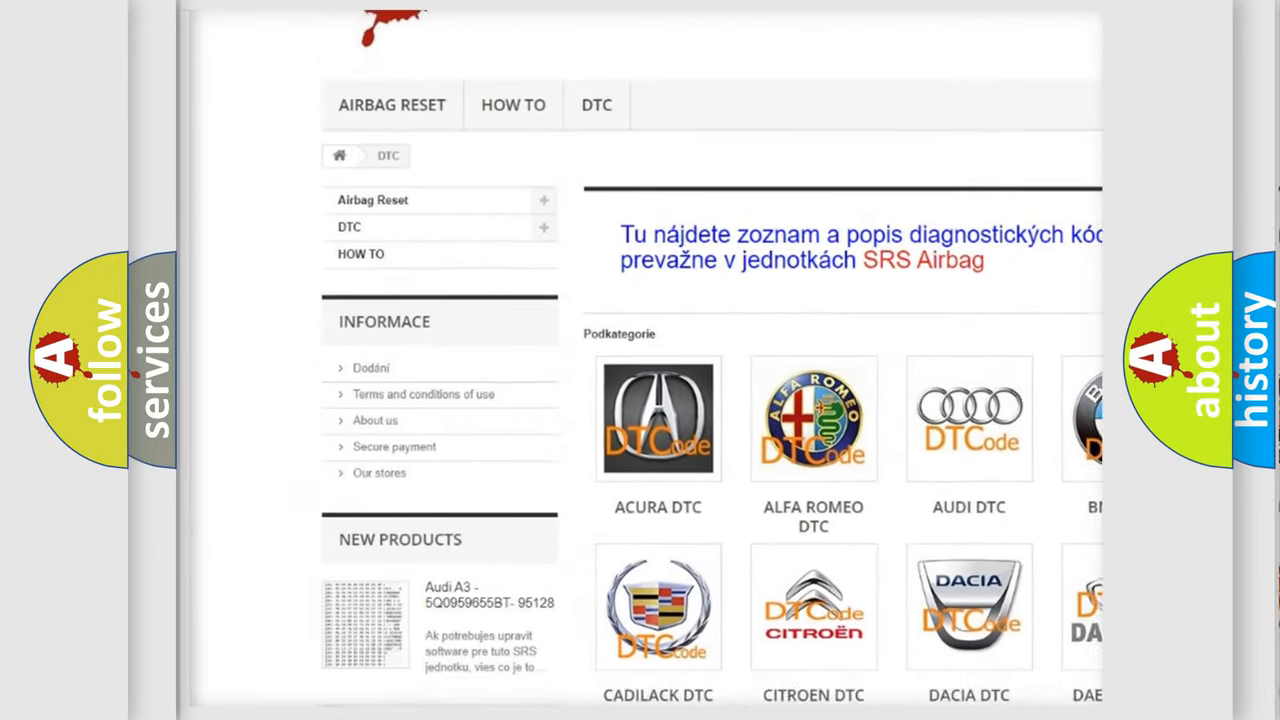
pyautogui.scroll(-3)
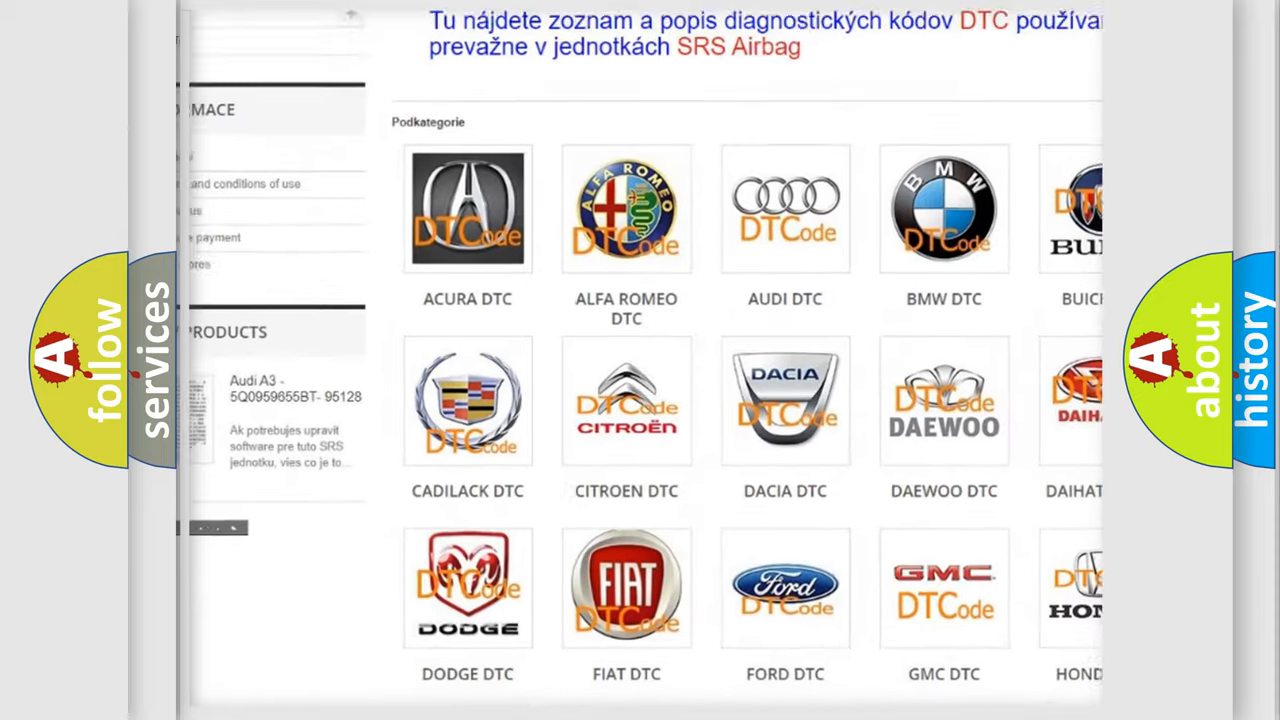
pyautogui.scroll(-3)
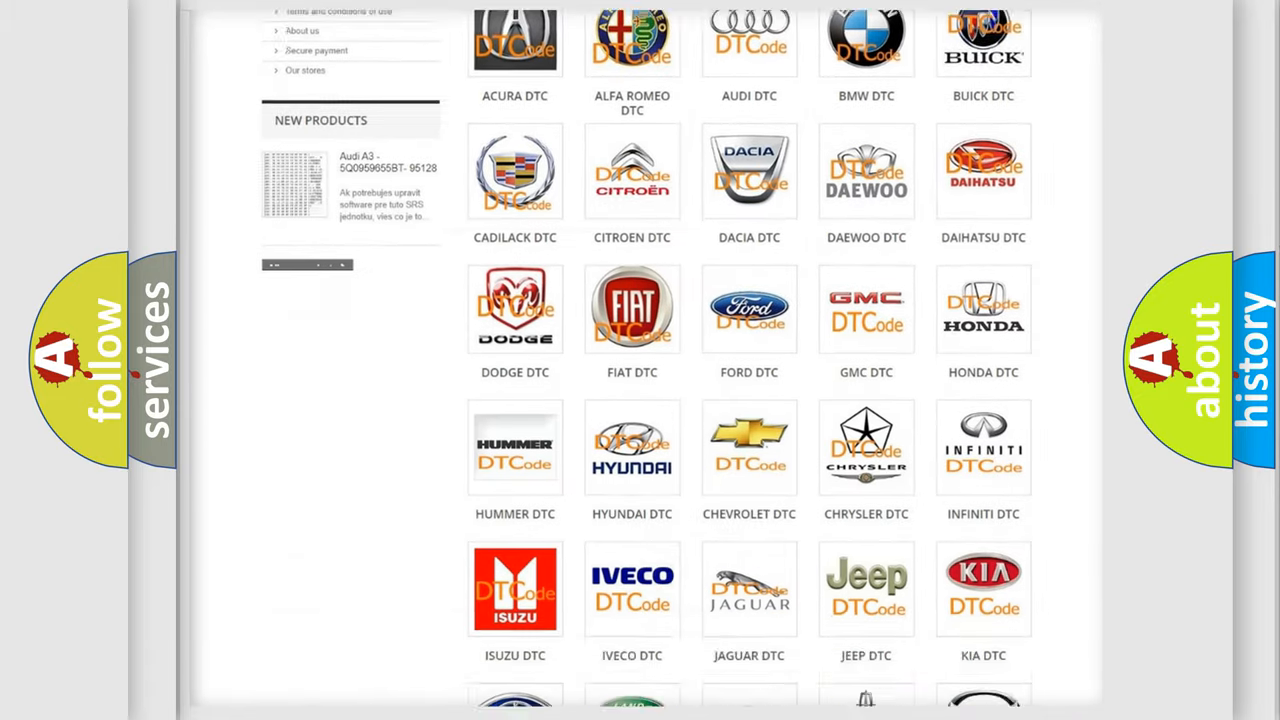
pyautogui.scroll(-3)
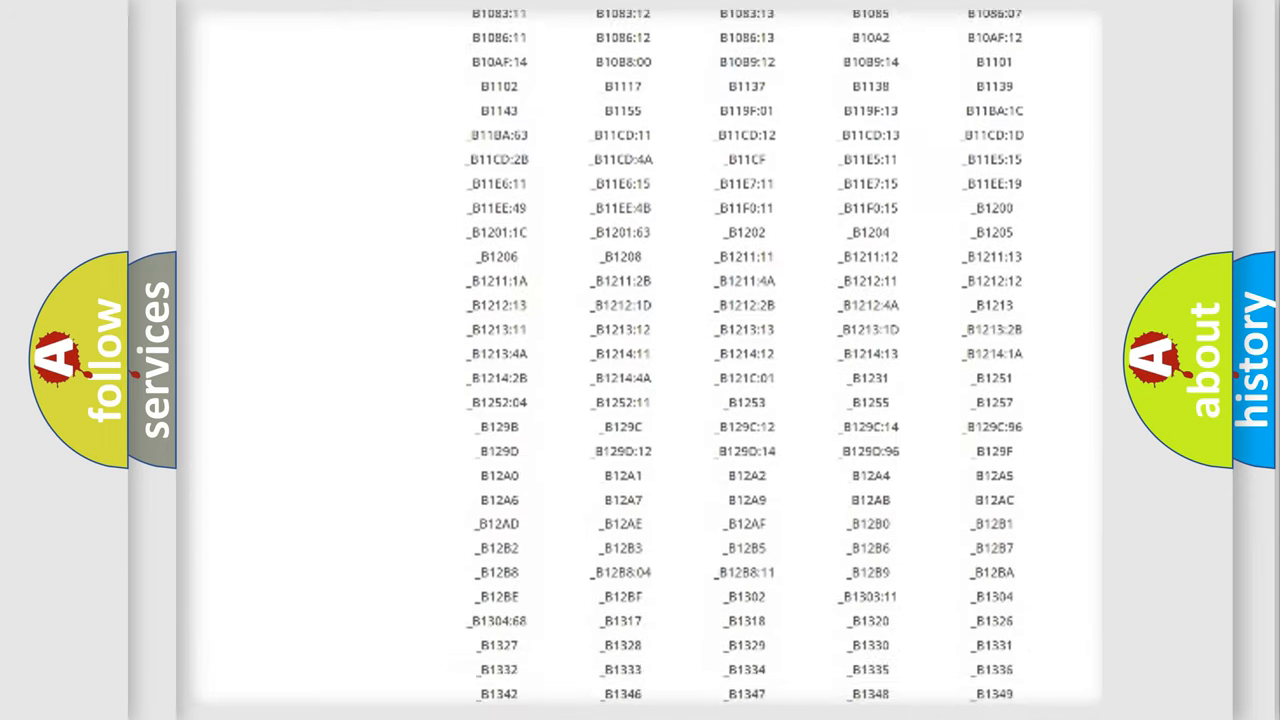
pyautogui.scroll(-3)
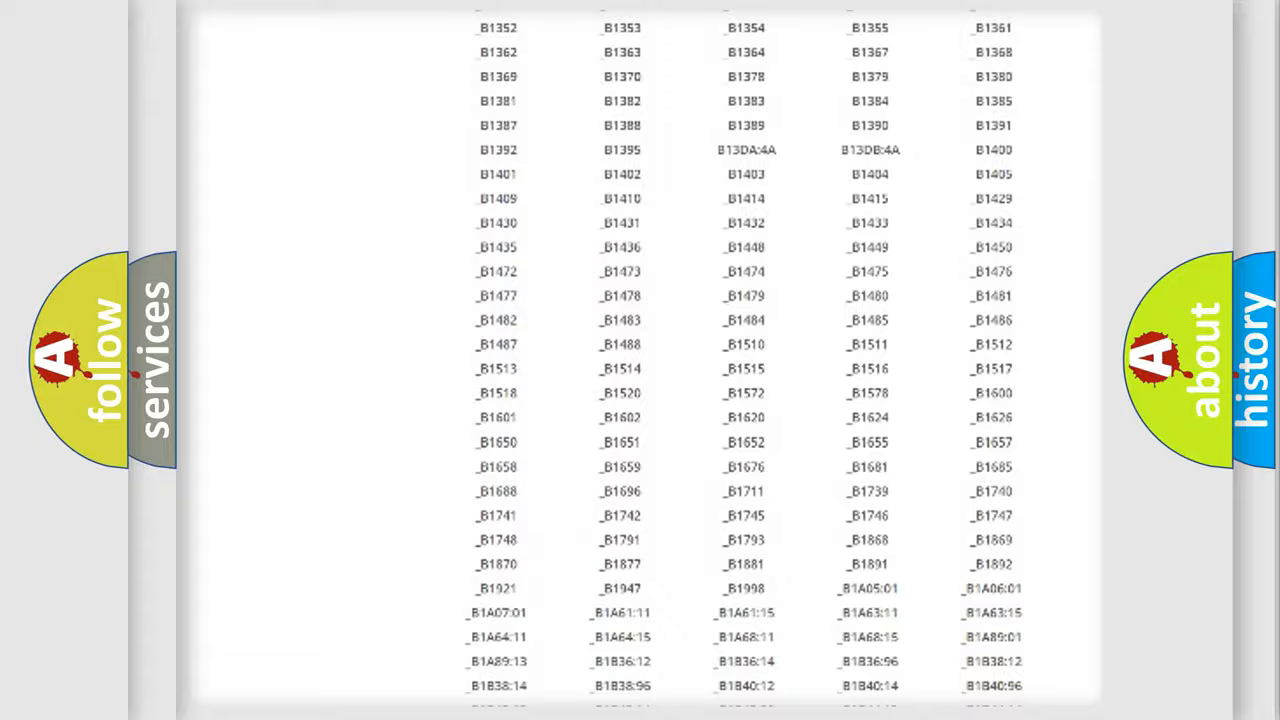